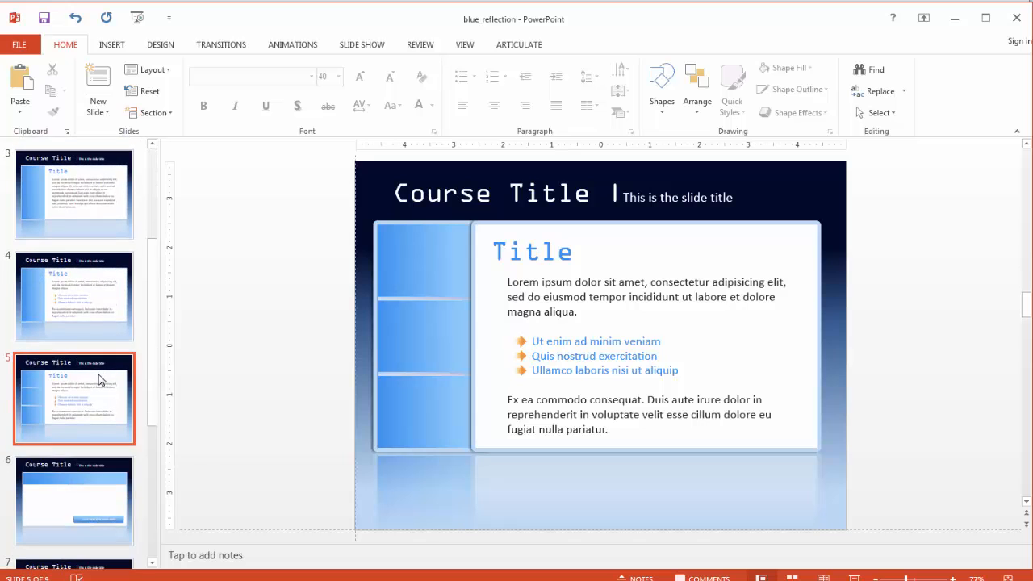
# Preview the finished flat template's tabbed and text-only slides for comparison
pyautogui.click(74, 398)
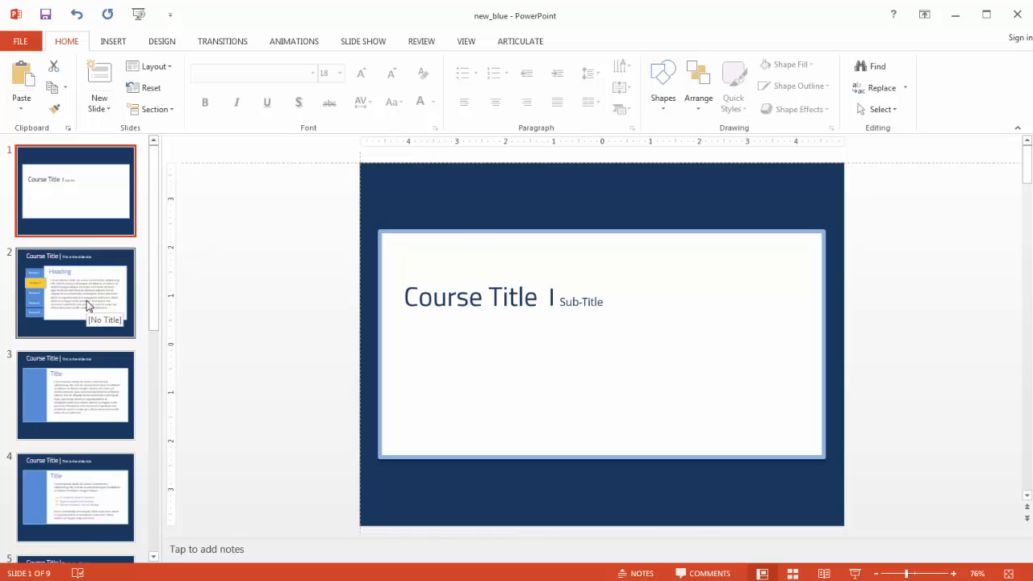
pyautogui.click(74, 295)
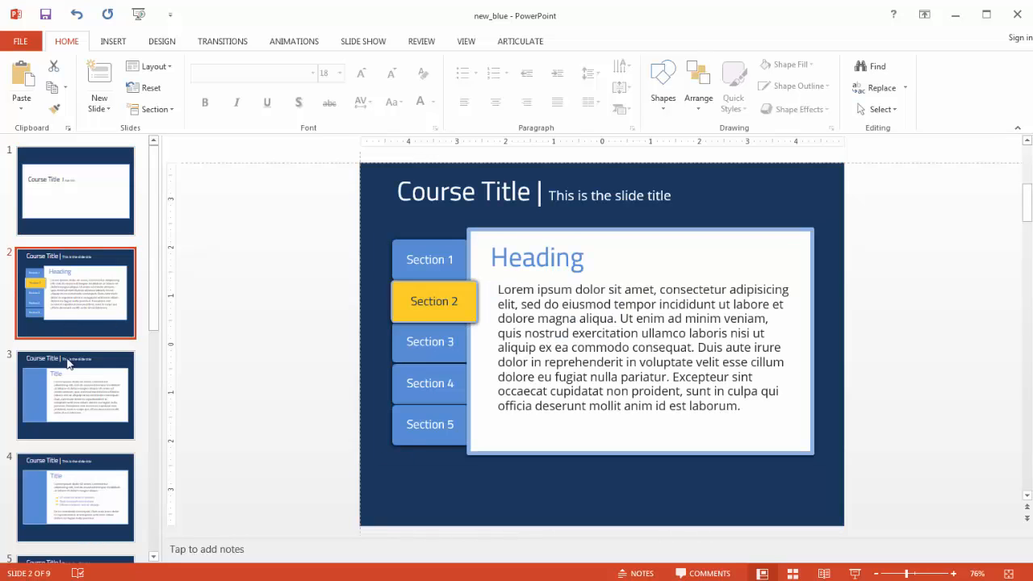
pyautogui.click(75, 394)
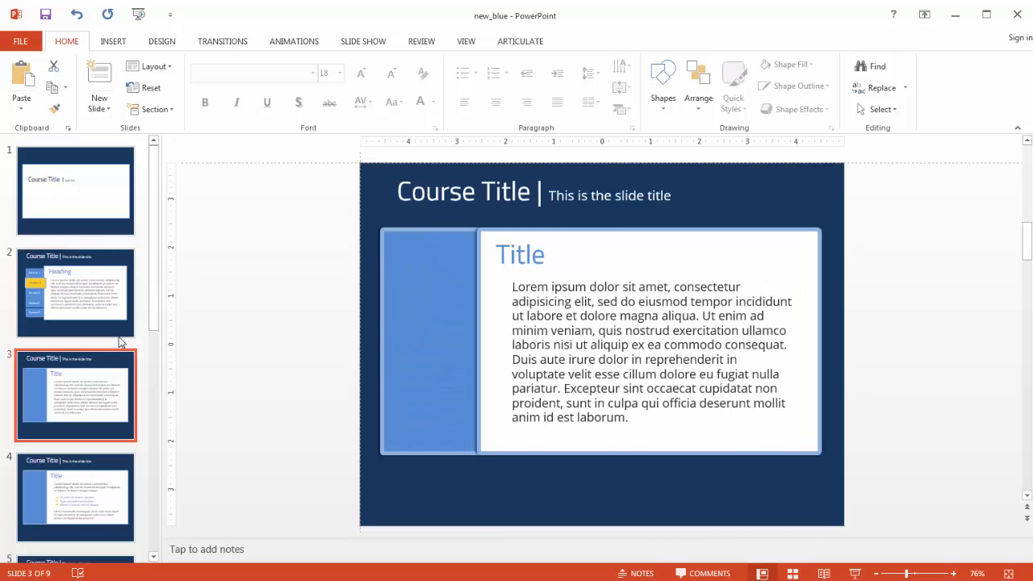
pyautogui.scroll(-3)
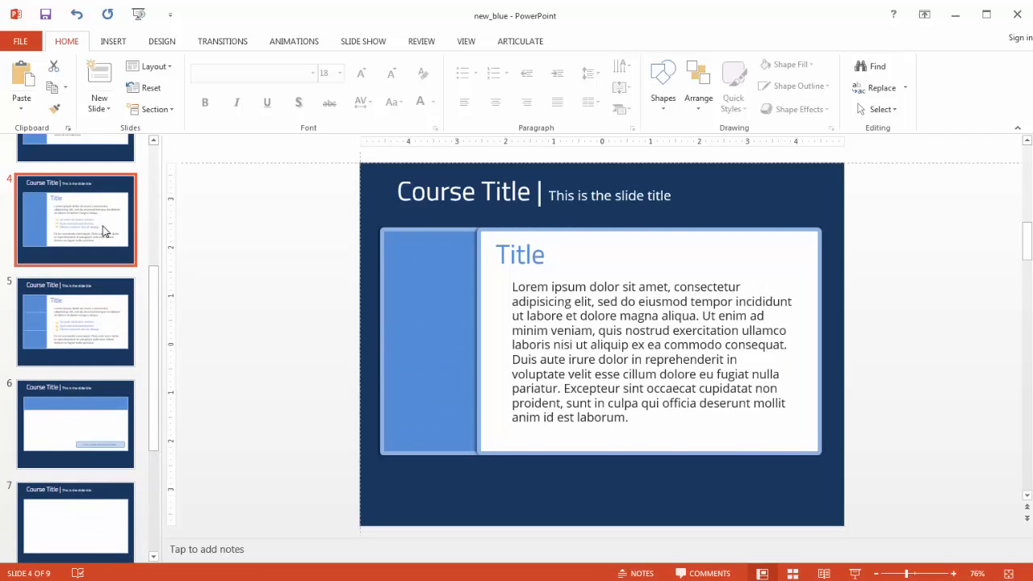
pyautogui.click(75, 424)
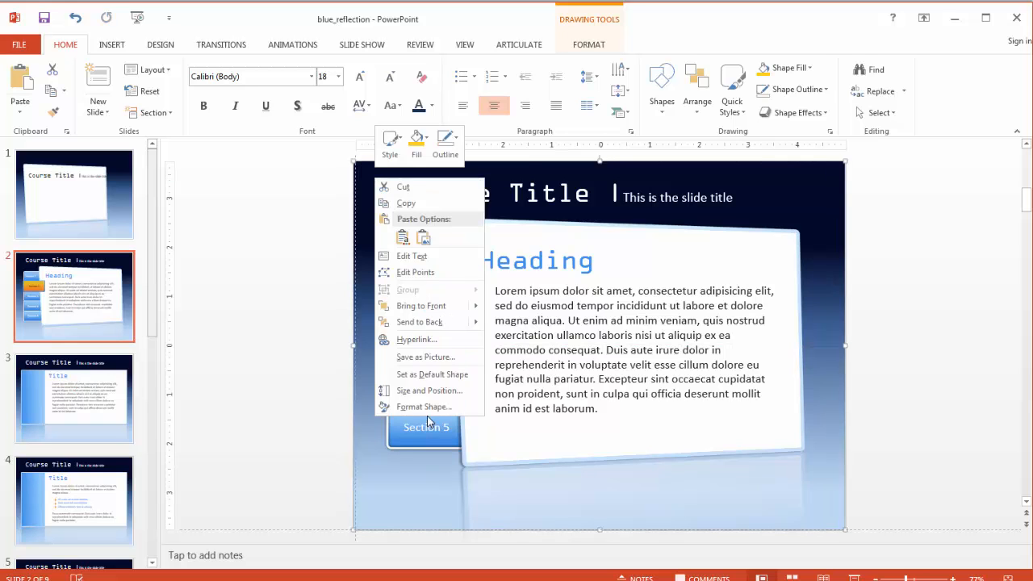
# Fill the background shape with solid dark navy, RGB 15,63,115
pyautogui.click(424, 407)
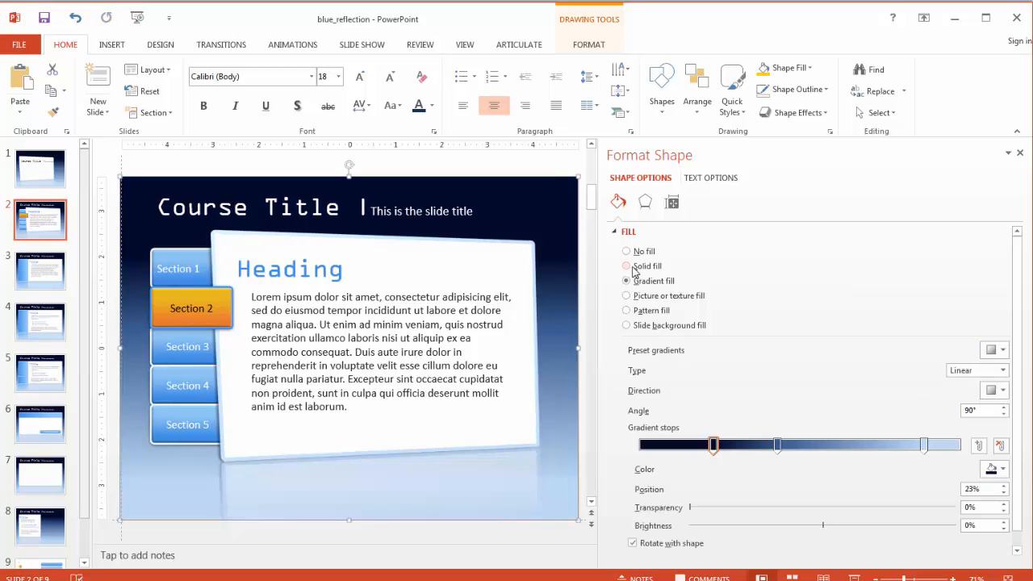
pyautogui.click(625, 265)
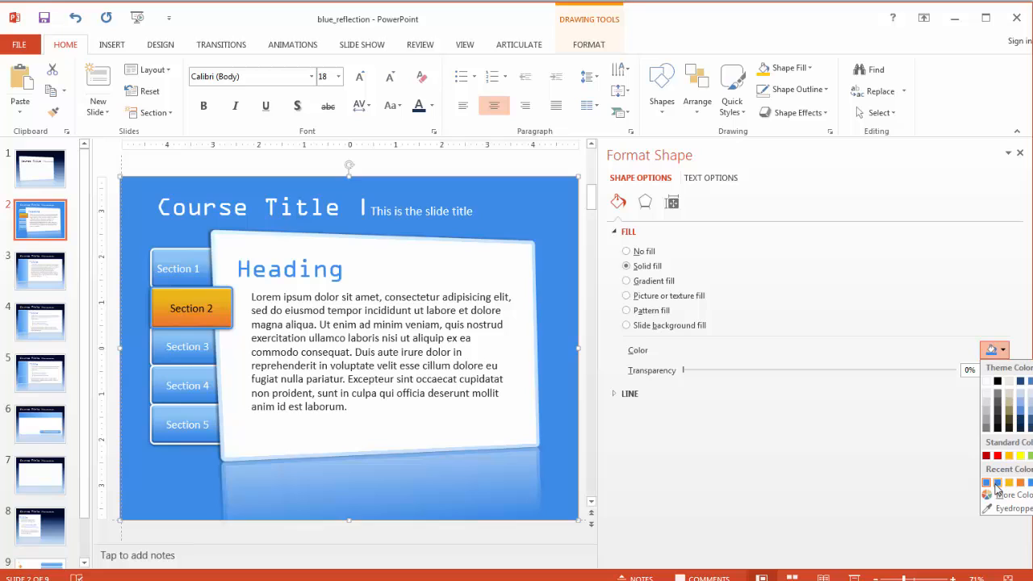
pyautogui.click(1006, 493)
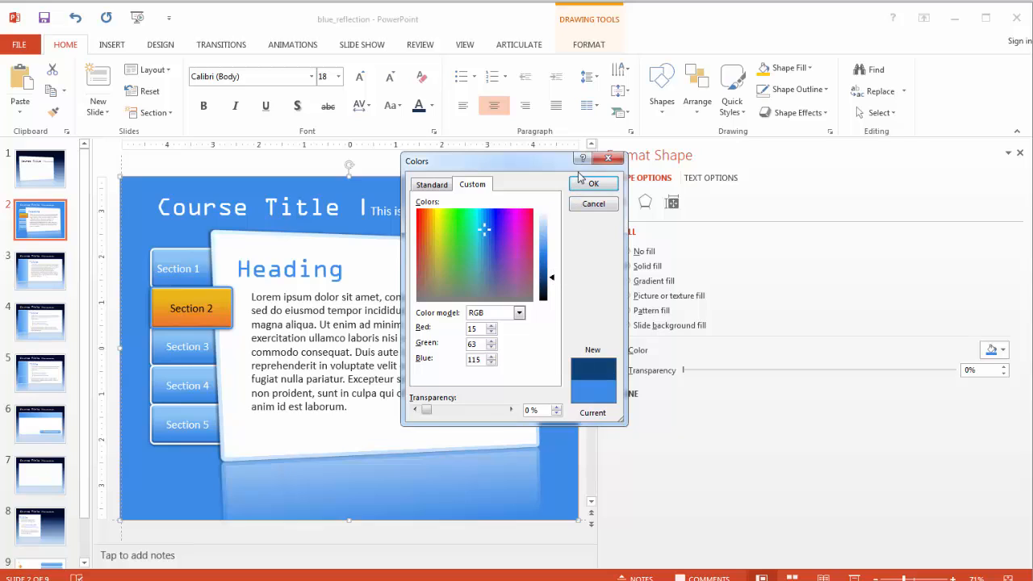
pyautogui.click(593, 183)
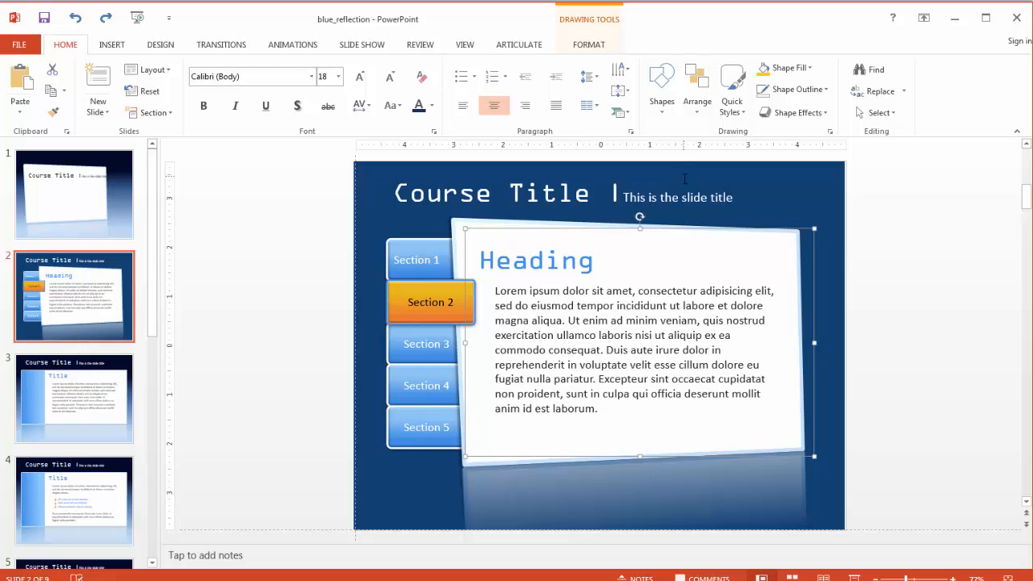
# Set the content box's 3-D rotation and reflection both to none
pyautogui.click(792, 112)
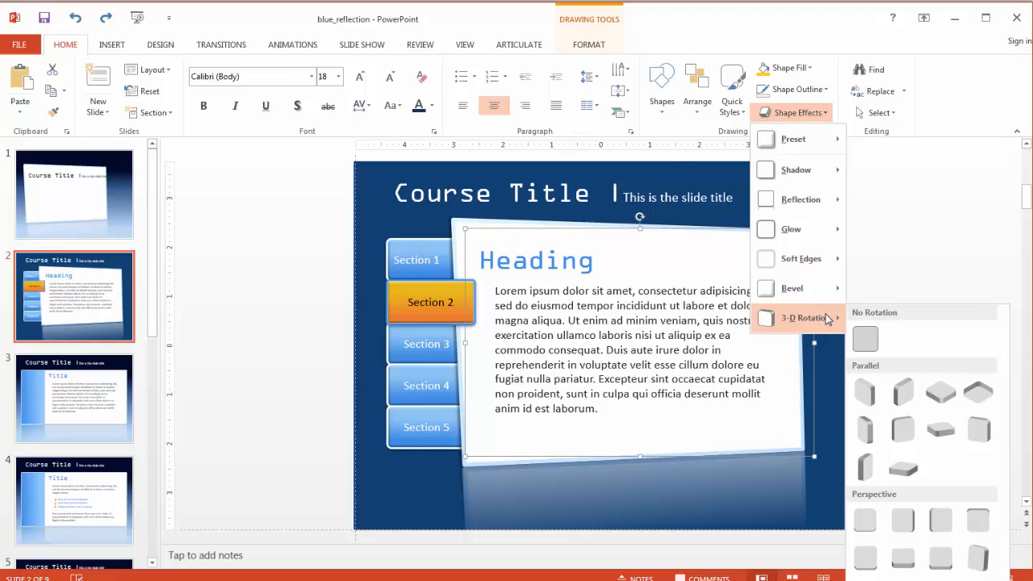
pyautogui.click(794, 113)
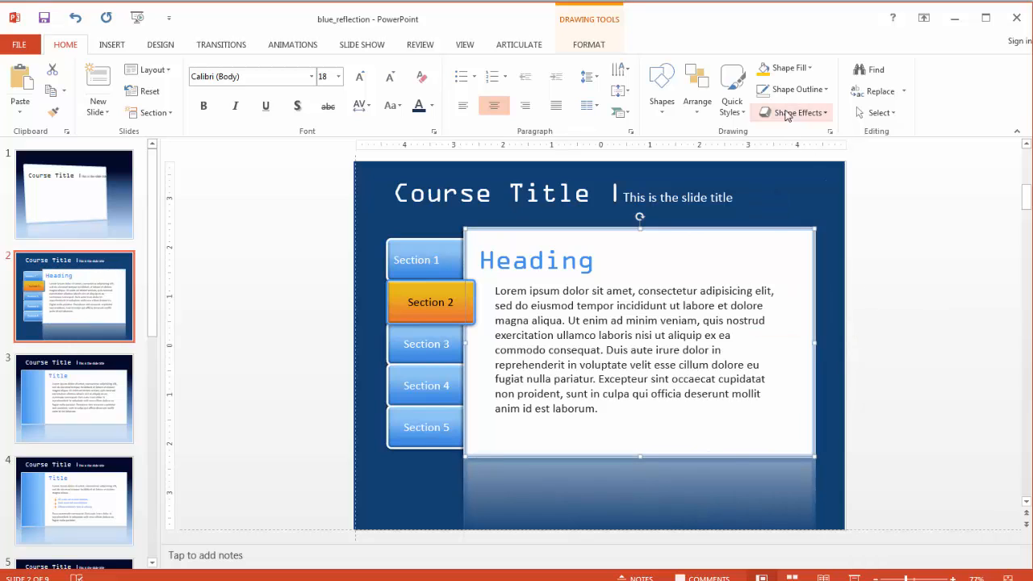
pyautogui.click(792, 112)
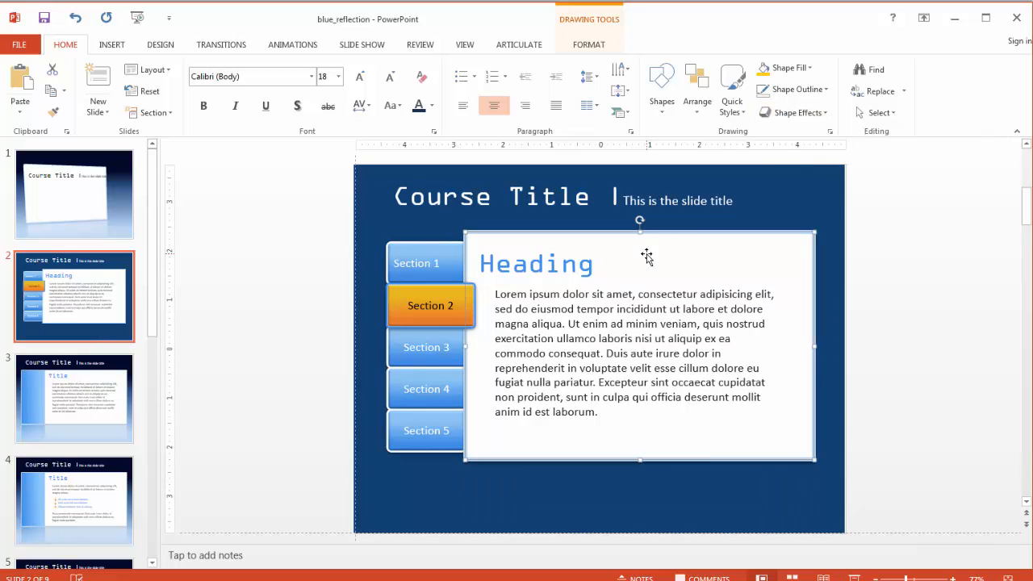
pyautogui.click(351, 236)
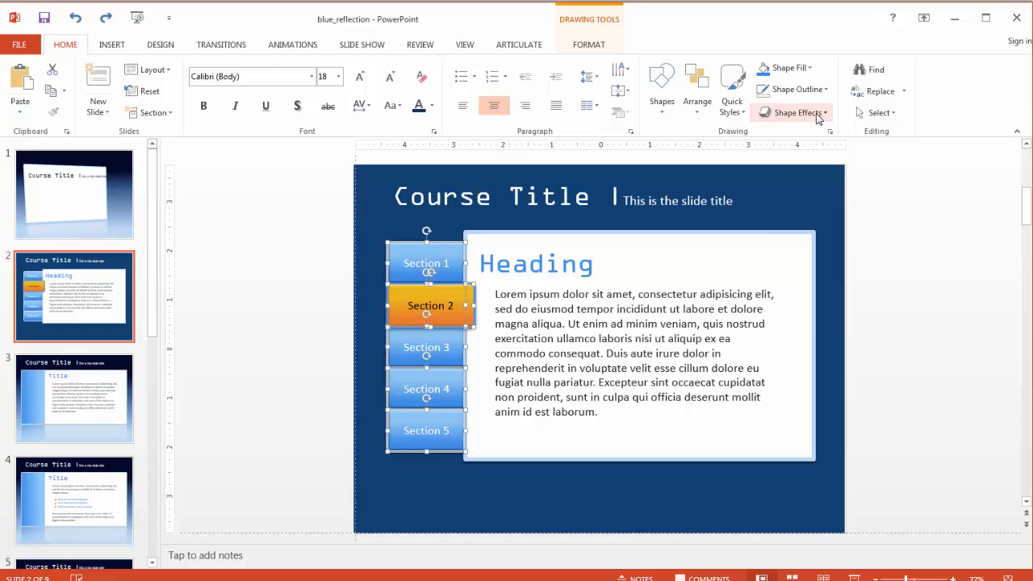
# Remove tab effects, fill tabs with eyedropper-sampled blue, and make Section 2 yellow (RGB 243,188,27)
pyautogui.click(795, 112)
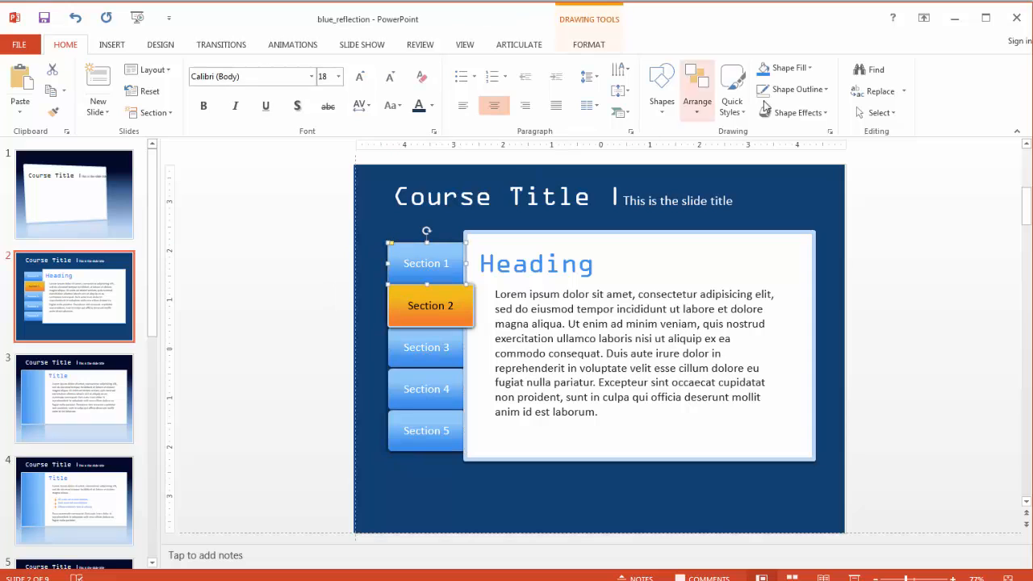
pyautogui.click(806, 68)
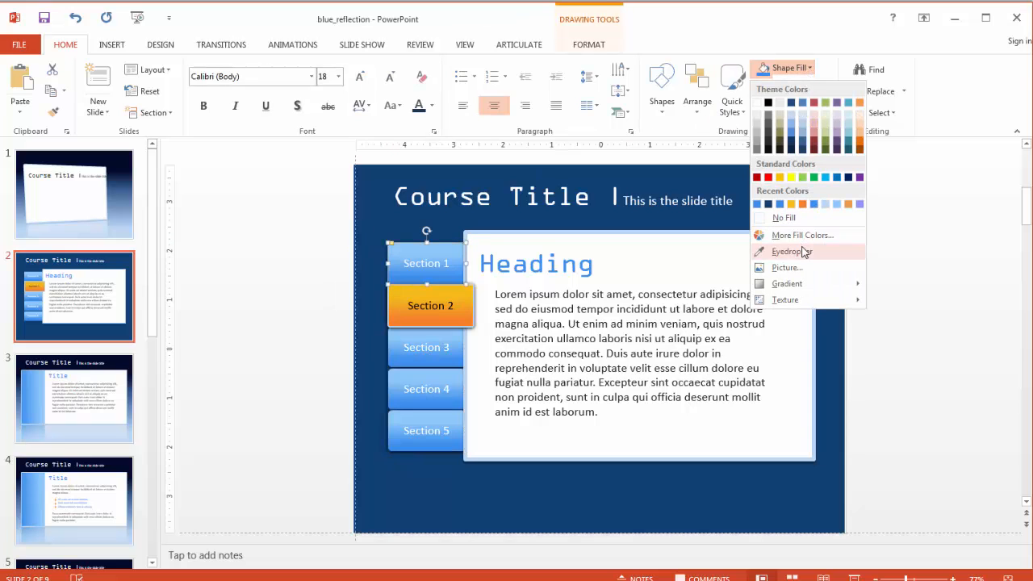
pyautogui.click(795, 251)
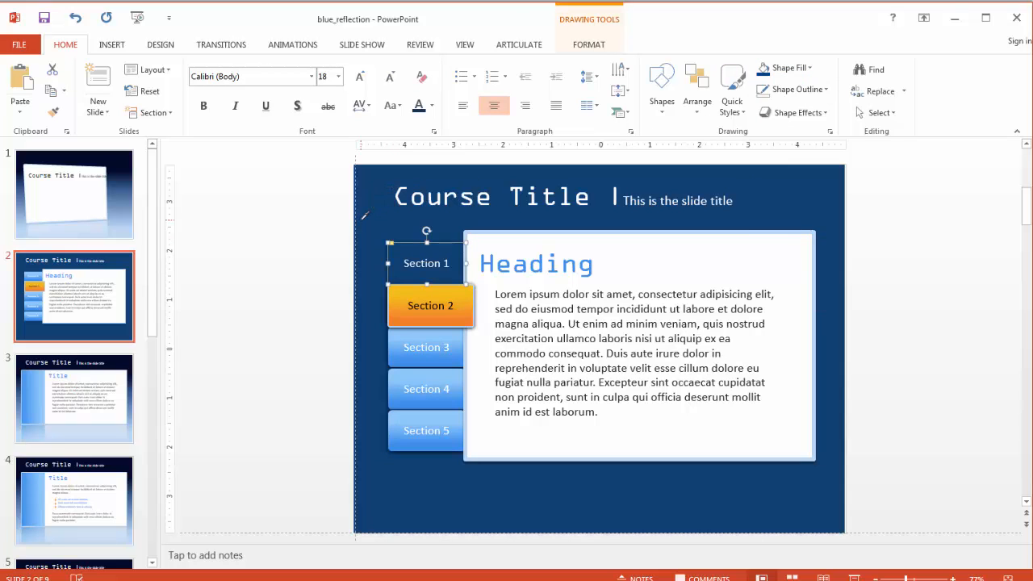
pyautogui.click(807, 68)
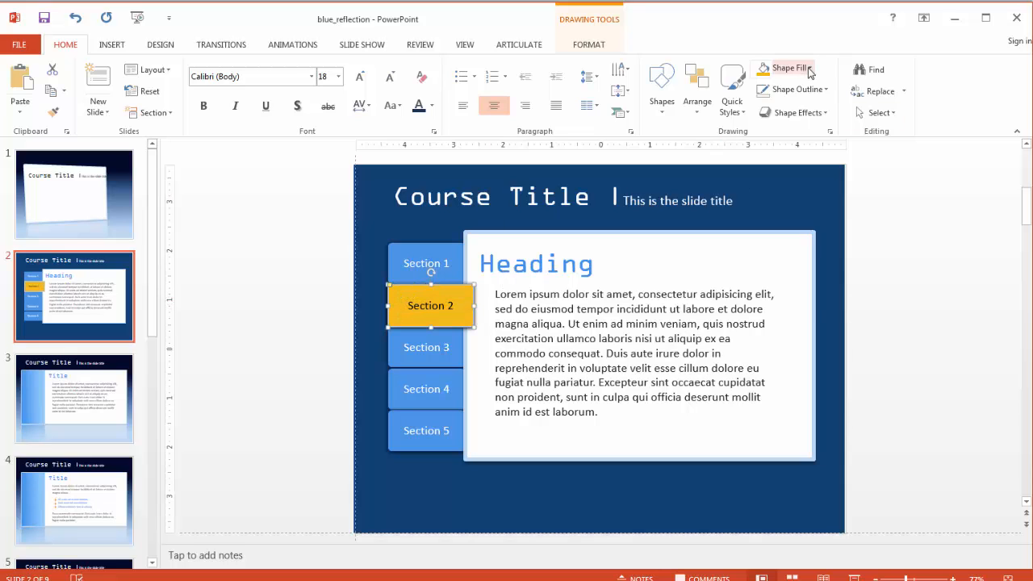
pyautogui.click(789, 68)
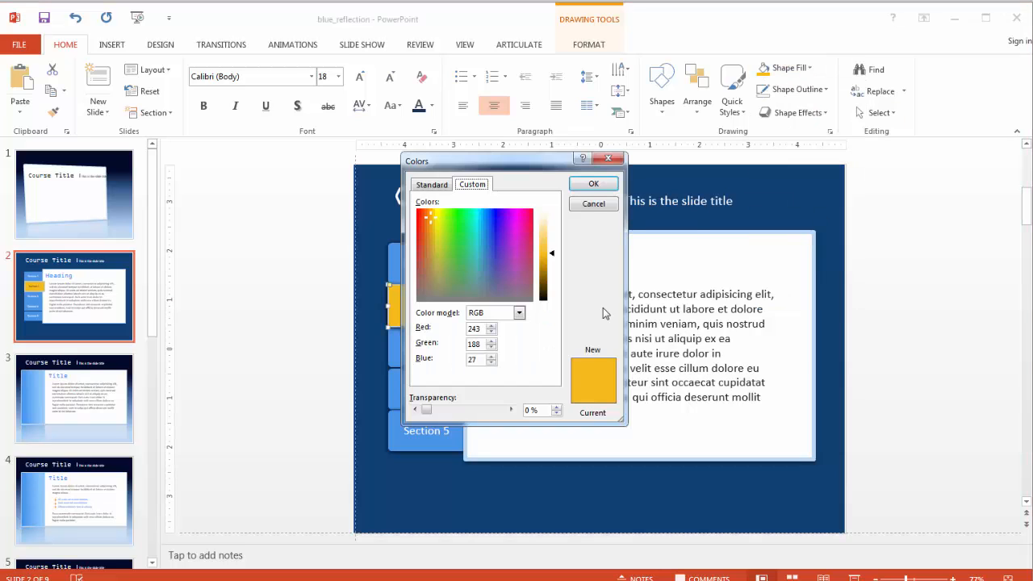
pyautogui.moveTo(551, 252); pyautogui.dragTo(551, 246)
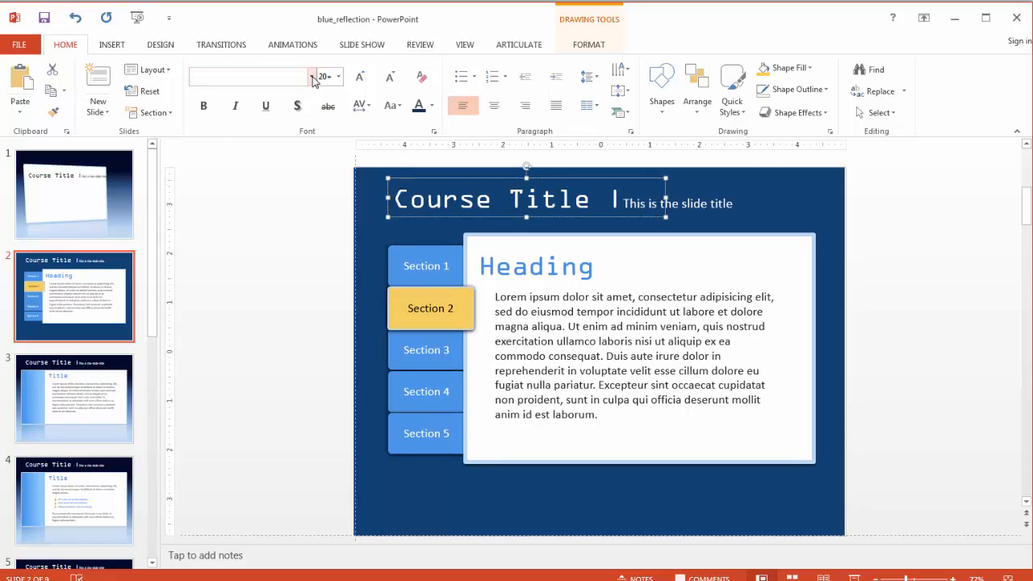
# Change the Course Title font to Titillium Web
pyautogui.click(311, 76)
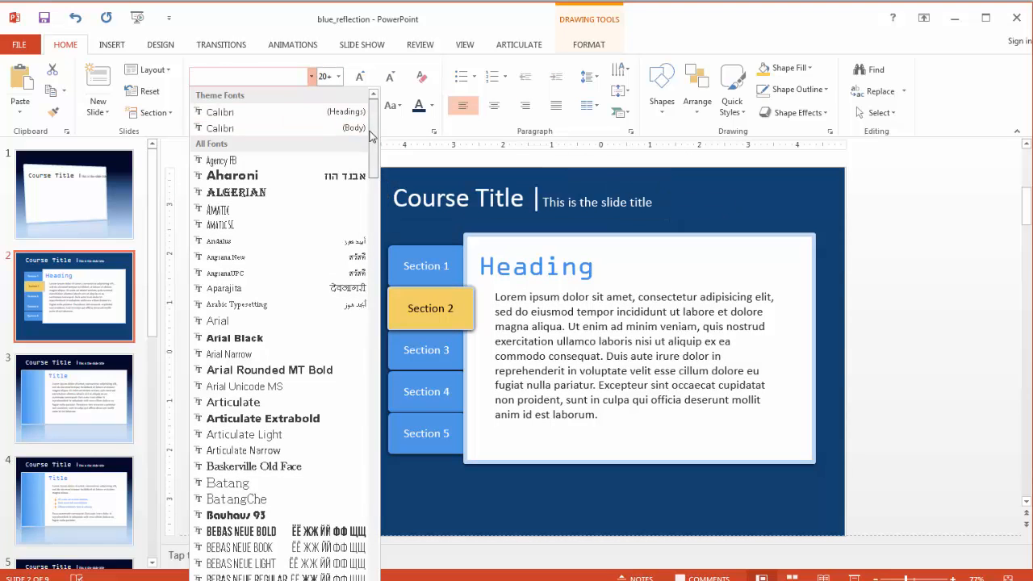
pyautogui.scroll(-3)
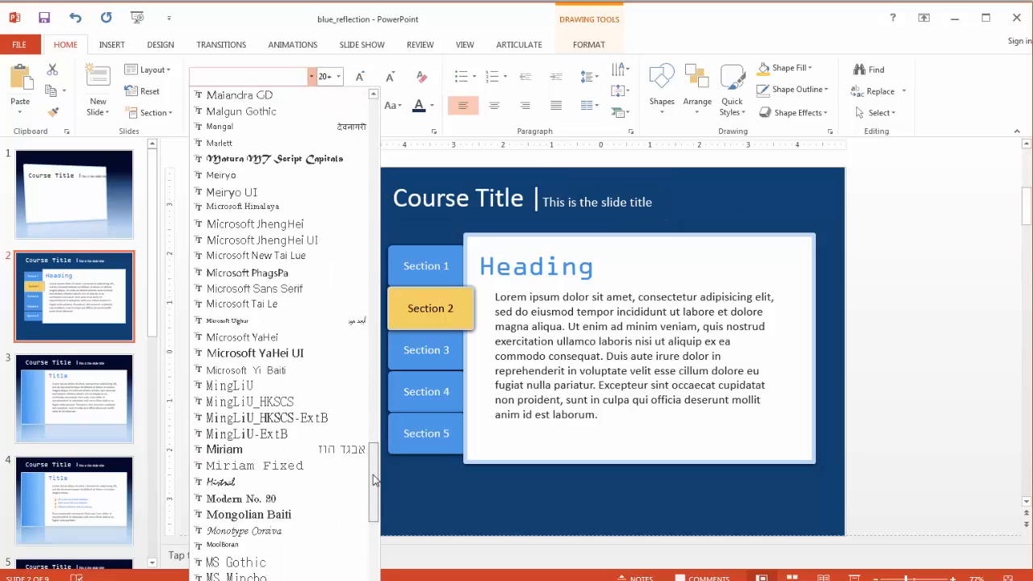
pyautogui.scroll(-3)
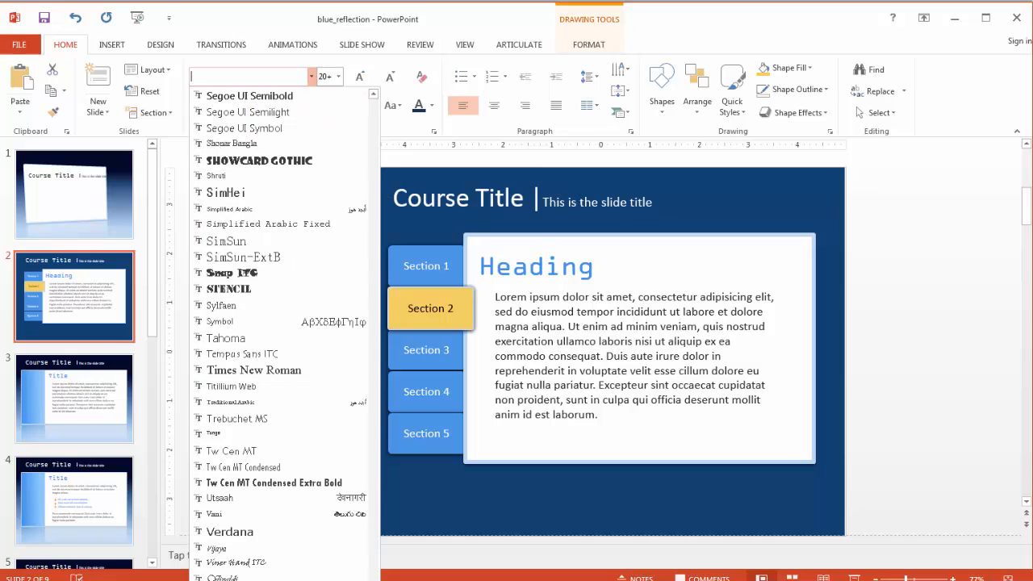
pyautogui.click(229, 387)
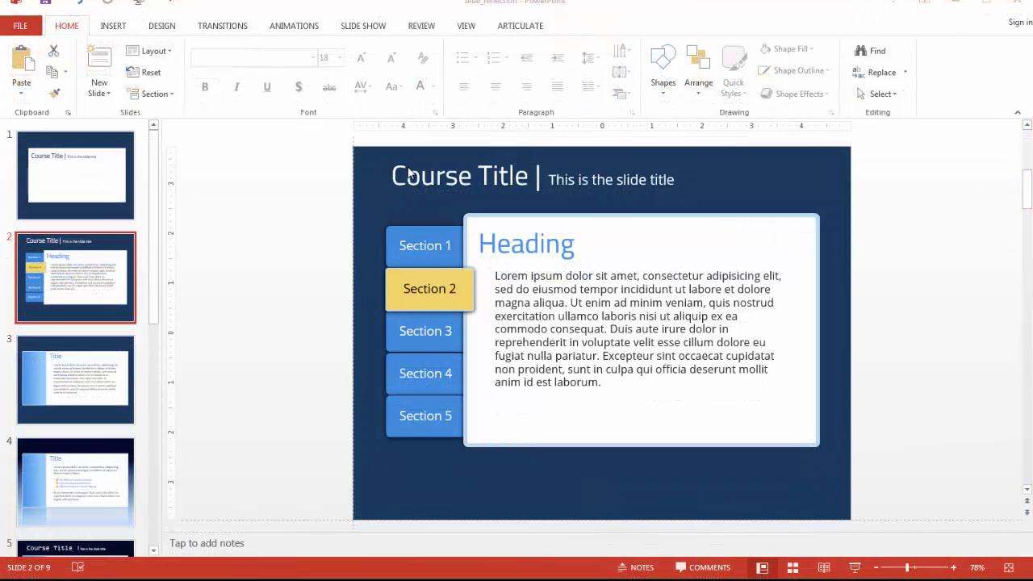
# Switch to the new_blue deck and preview its text-only and tabbed slides
pyautogui.click(460, 177)
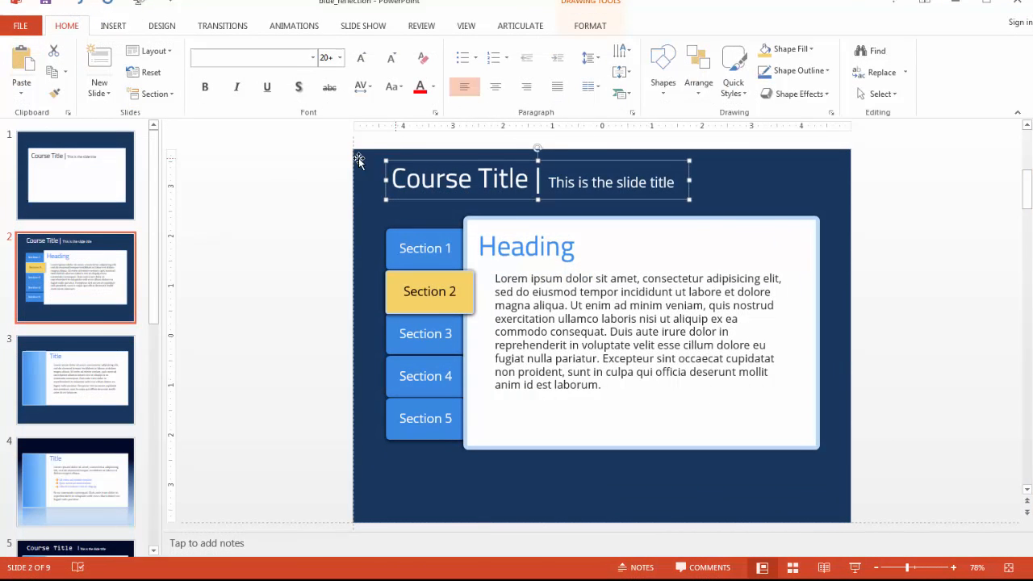
pyautogui.click(75, 380)
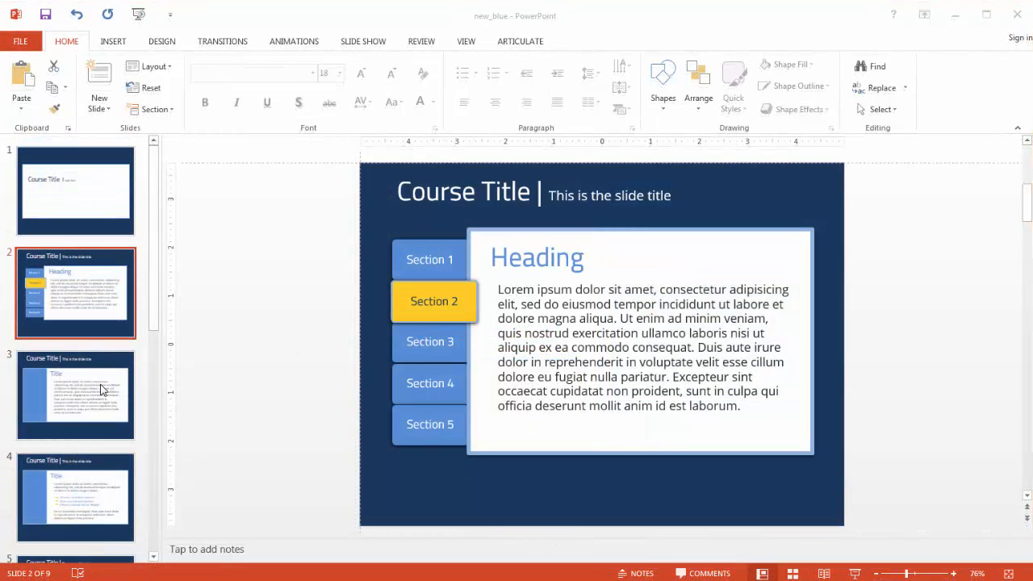
pyautogui.click(75, 395)
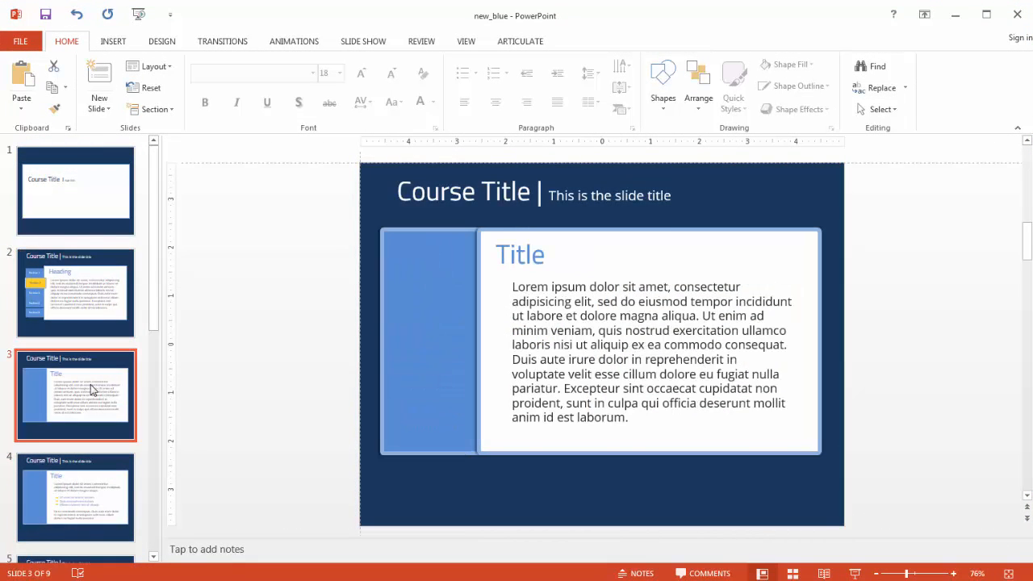
pyautogui.click(75, 293)
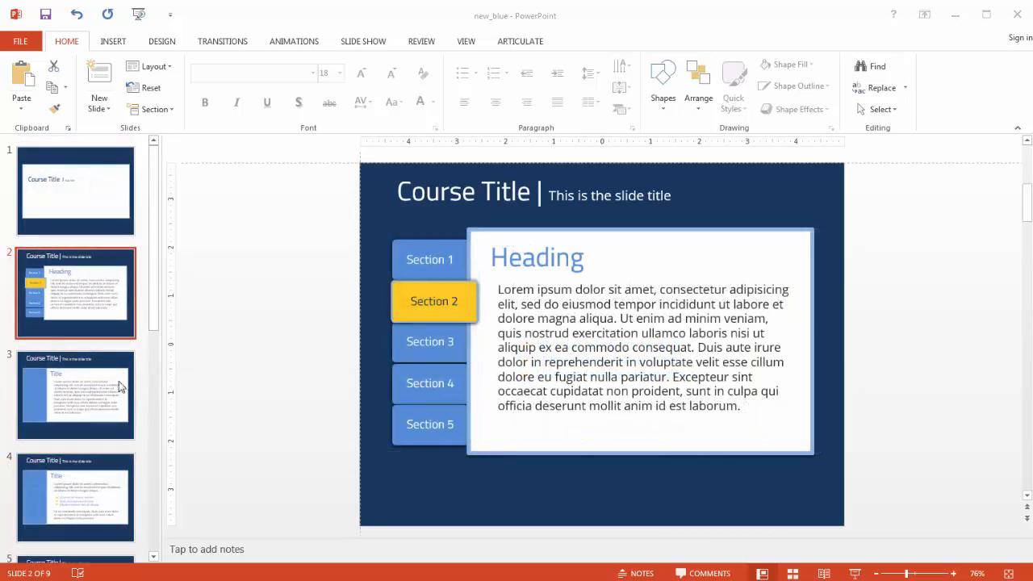